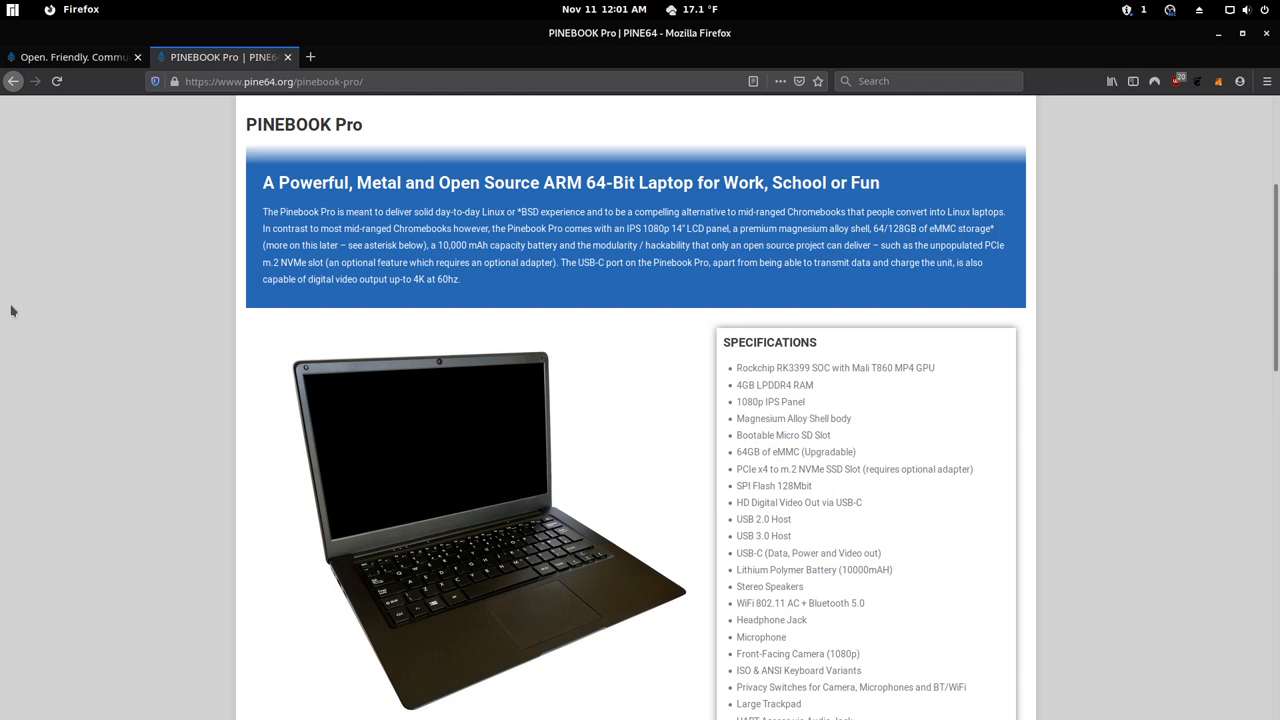
Scroll the Pinebook Pro page down until the Specifications box is visible.
scroll("down", 3)
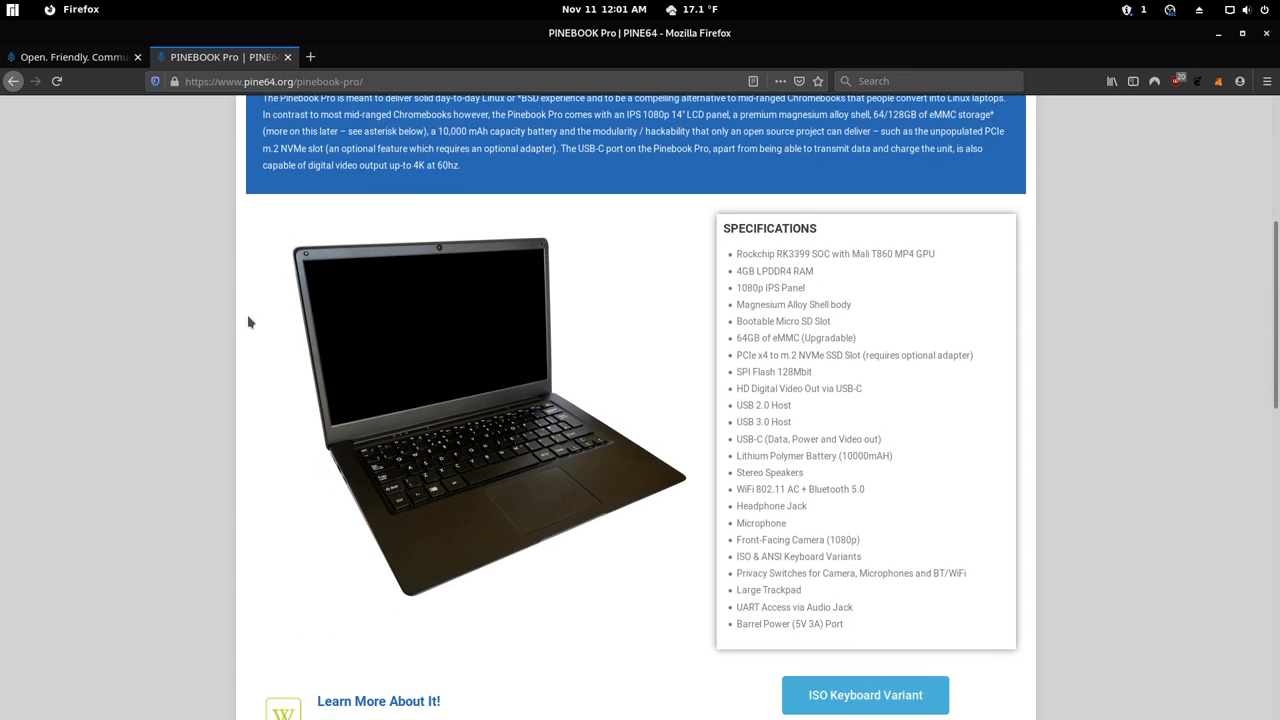
mouse_move(872, 544)
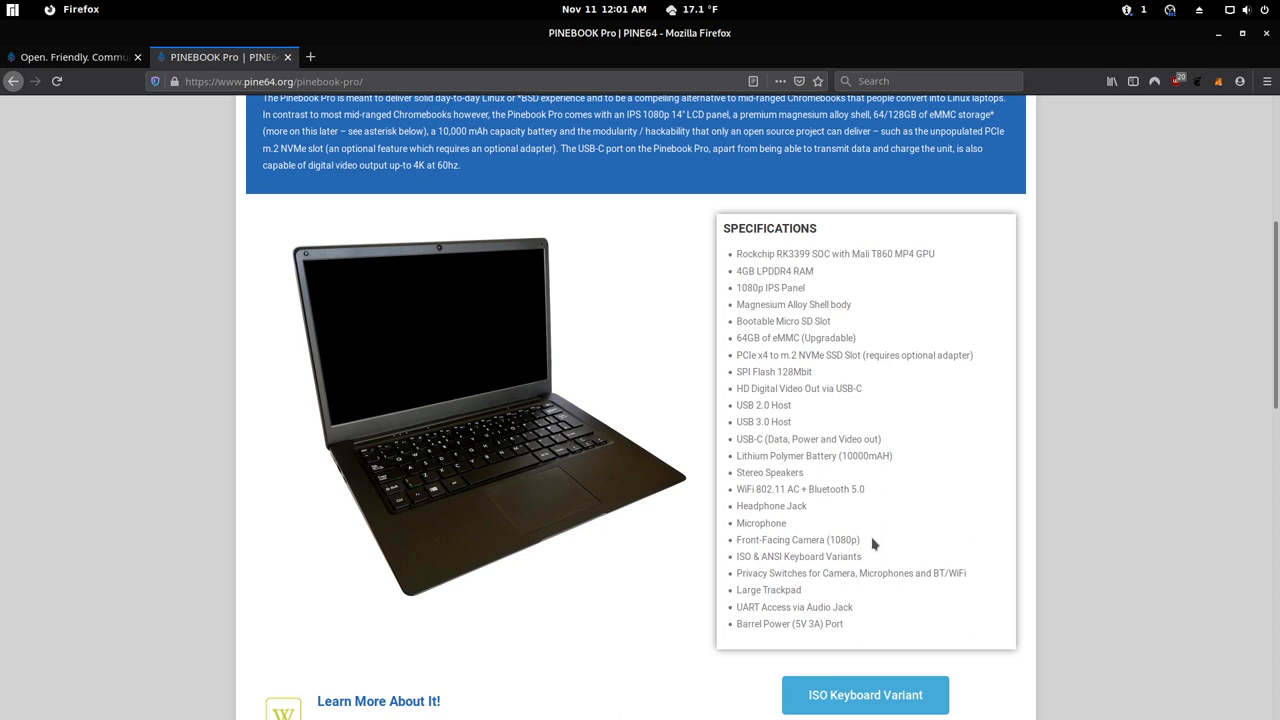
mouse_move(1052, 516)
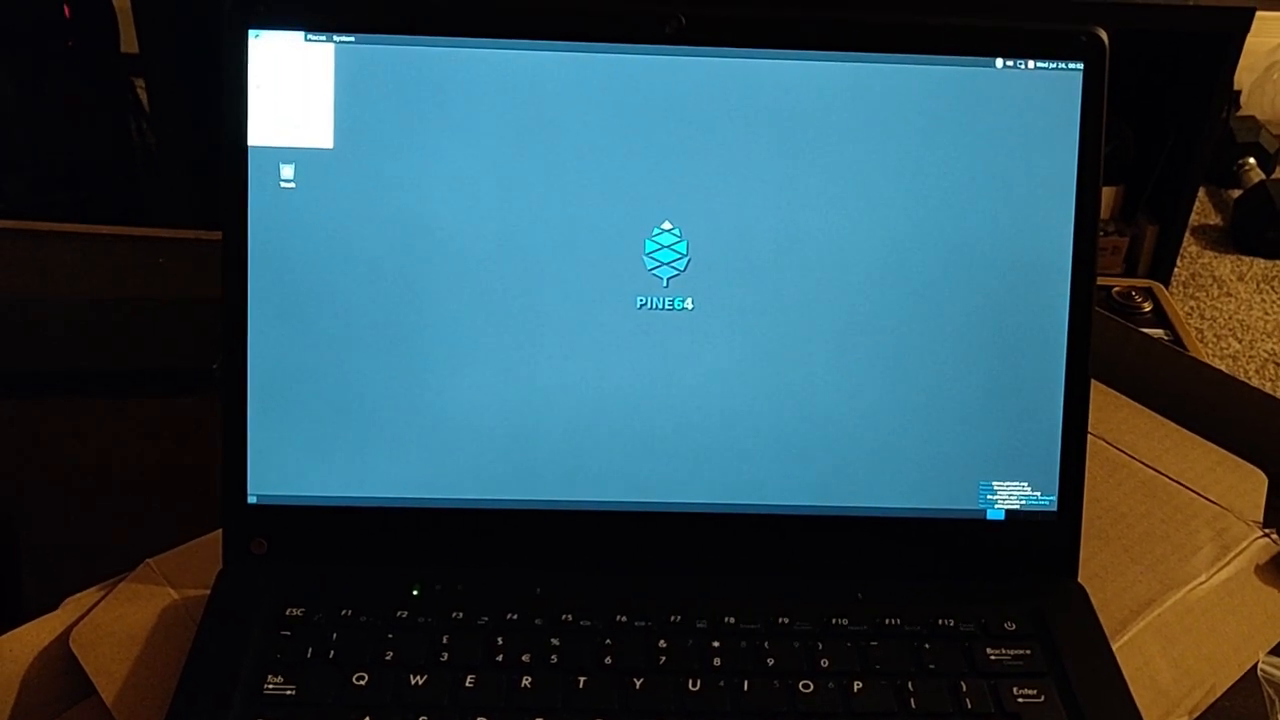
left_click(284, 40)
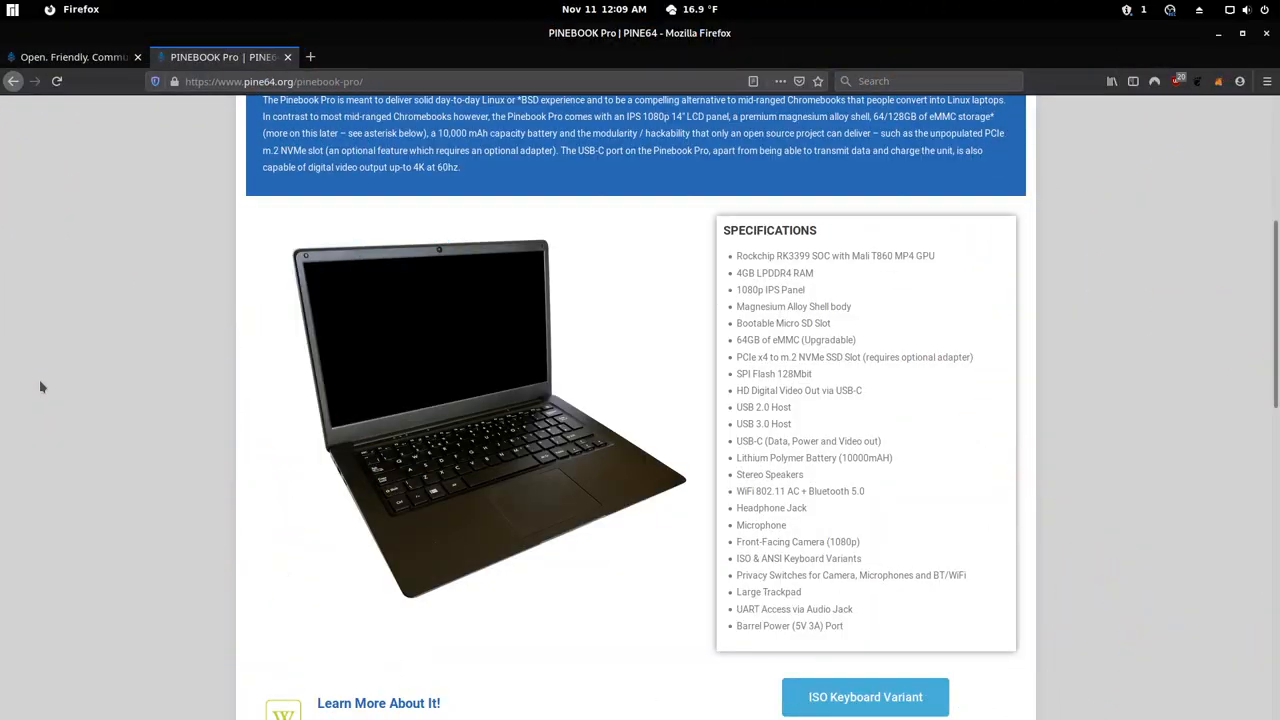
mouse_move(54, 370)
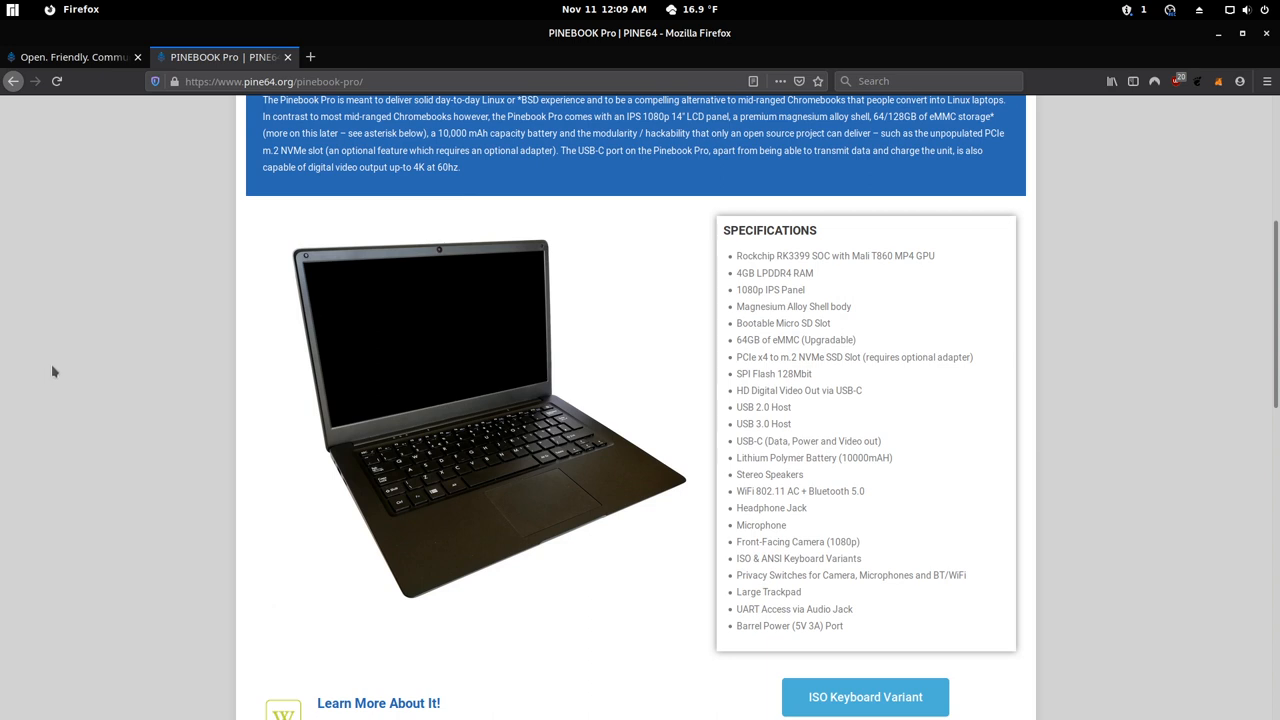
mouse_move(140, 356)
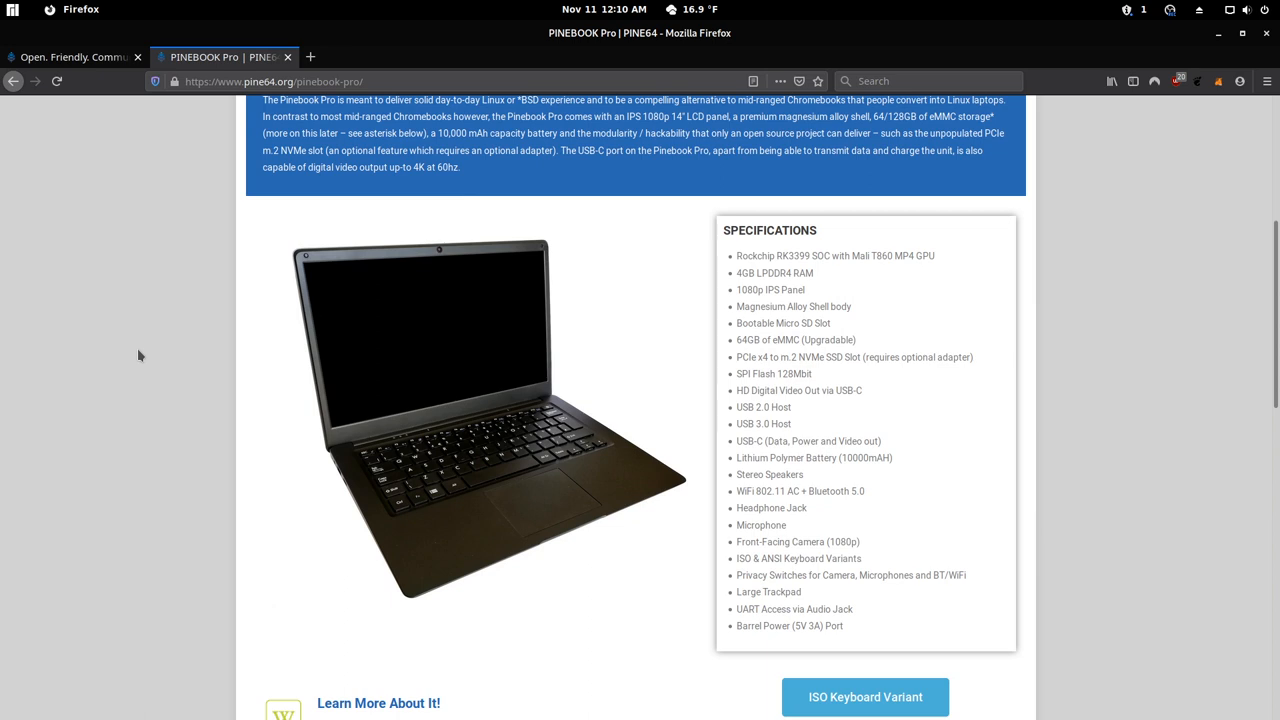
mouse_move(388, 380)
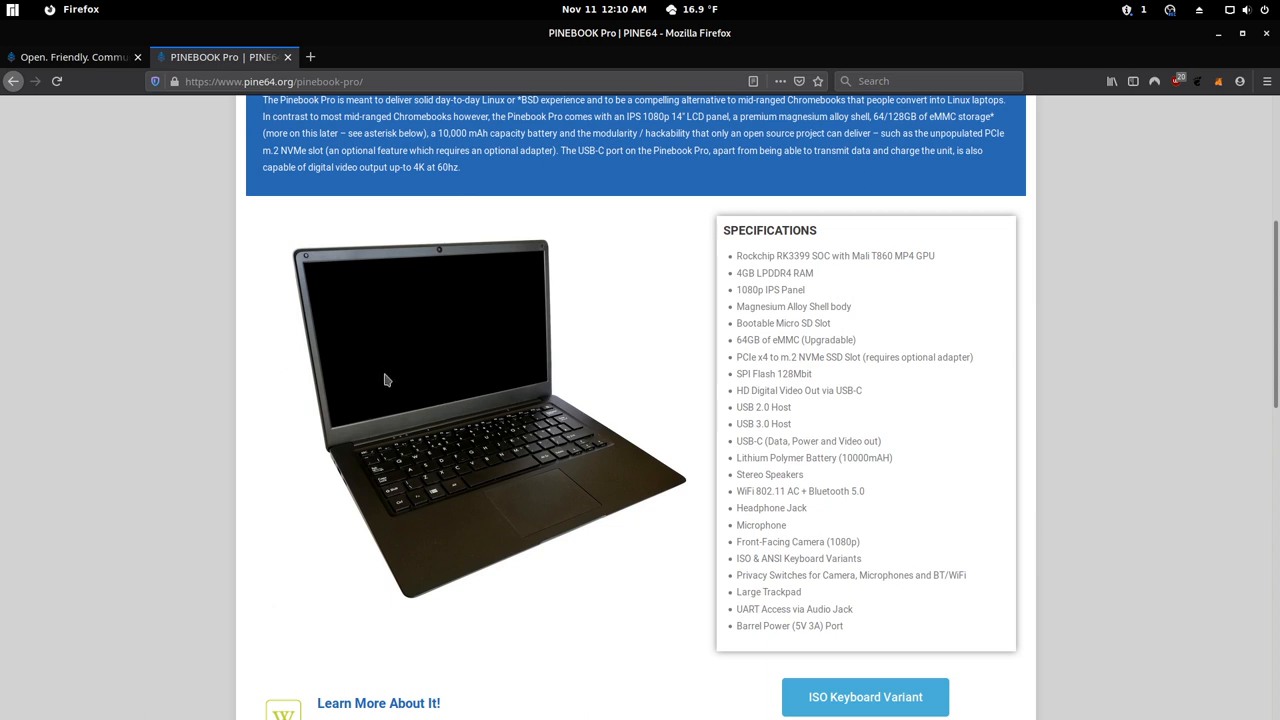
mouse_move(92, 360)
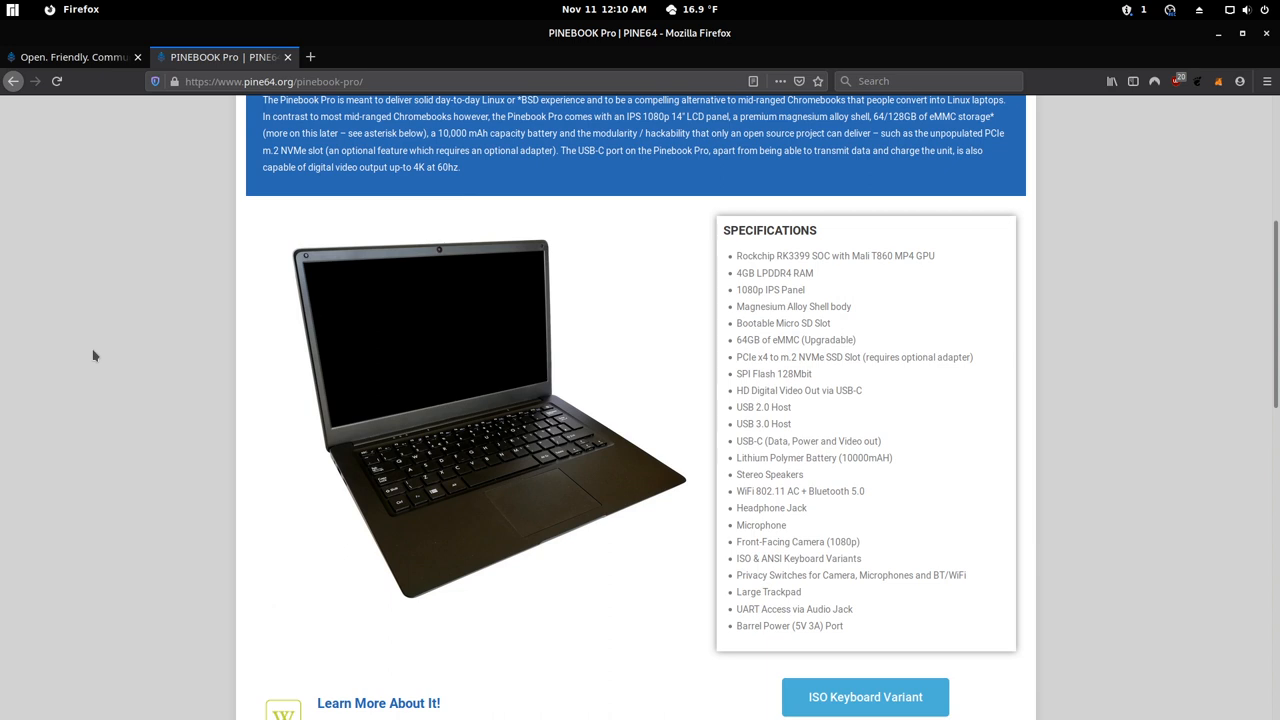
mouse_move(96, 354)
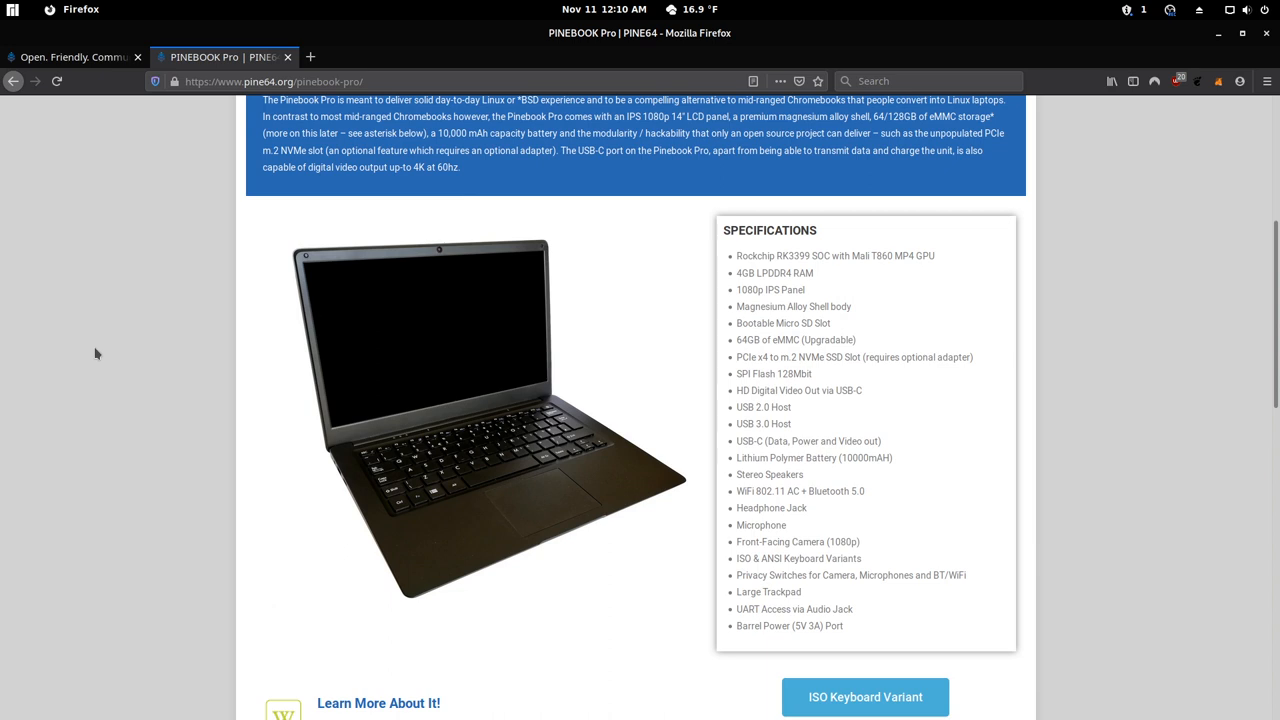
Scroll down past the Pinebook Pro showcase videos to the Twitter feed, then back to the page header.
scroll("up", 3)
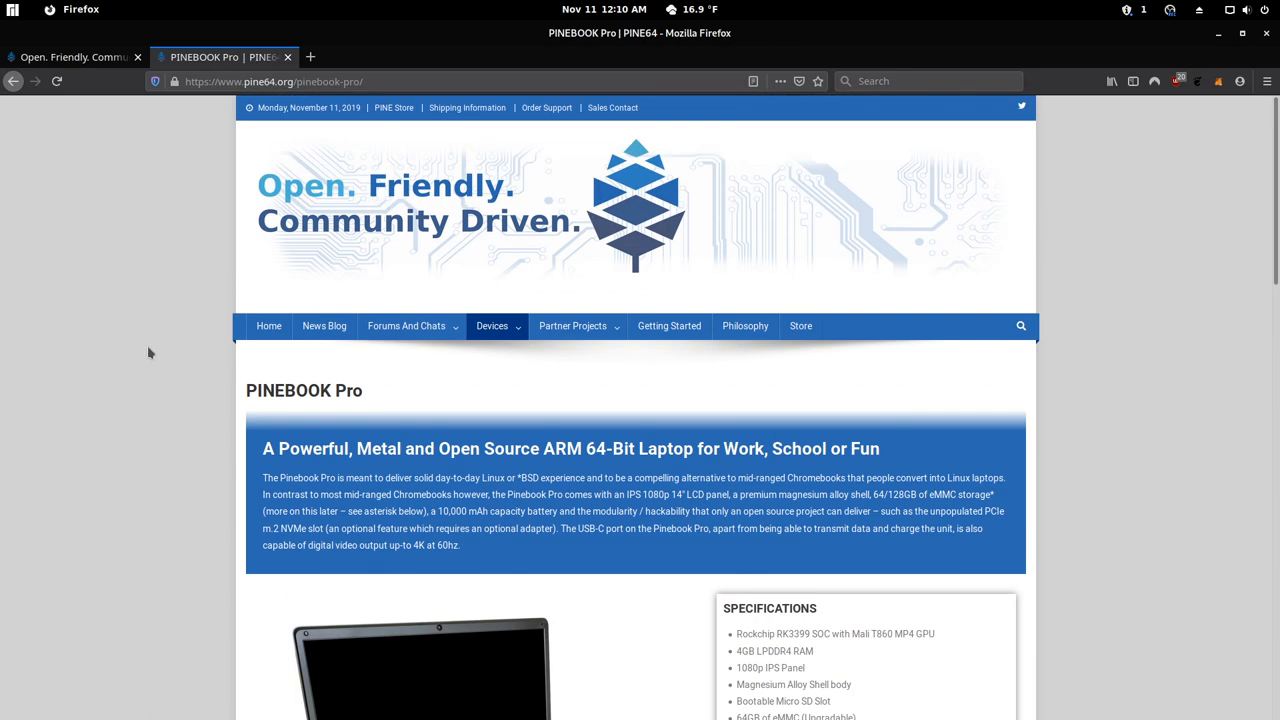
scroll("down", 3)
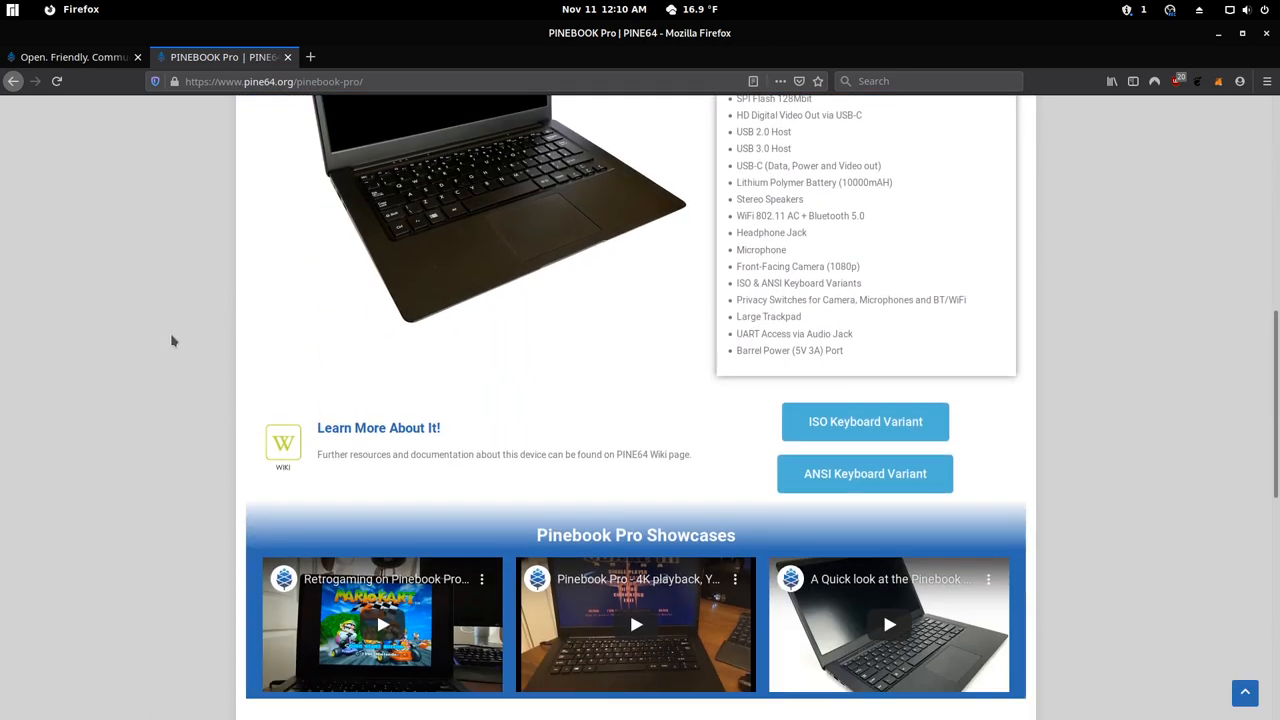
scroll("down", 3)
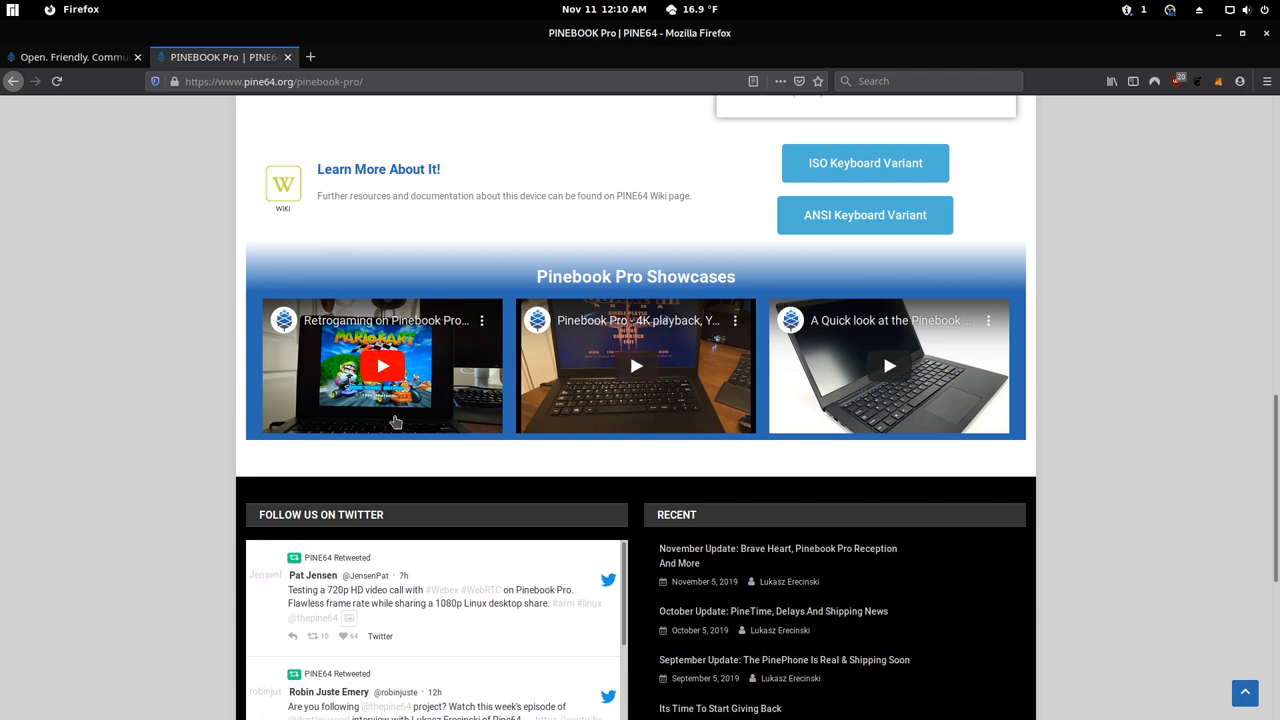
mouse_move(92, 412)
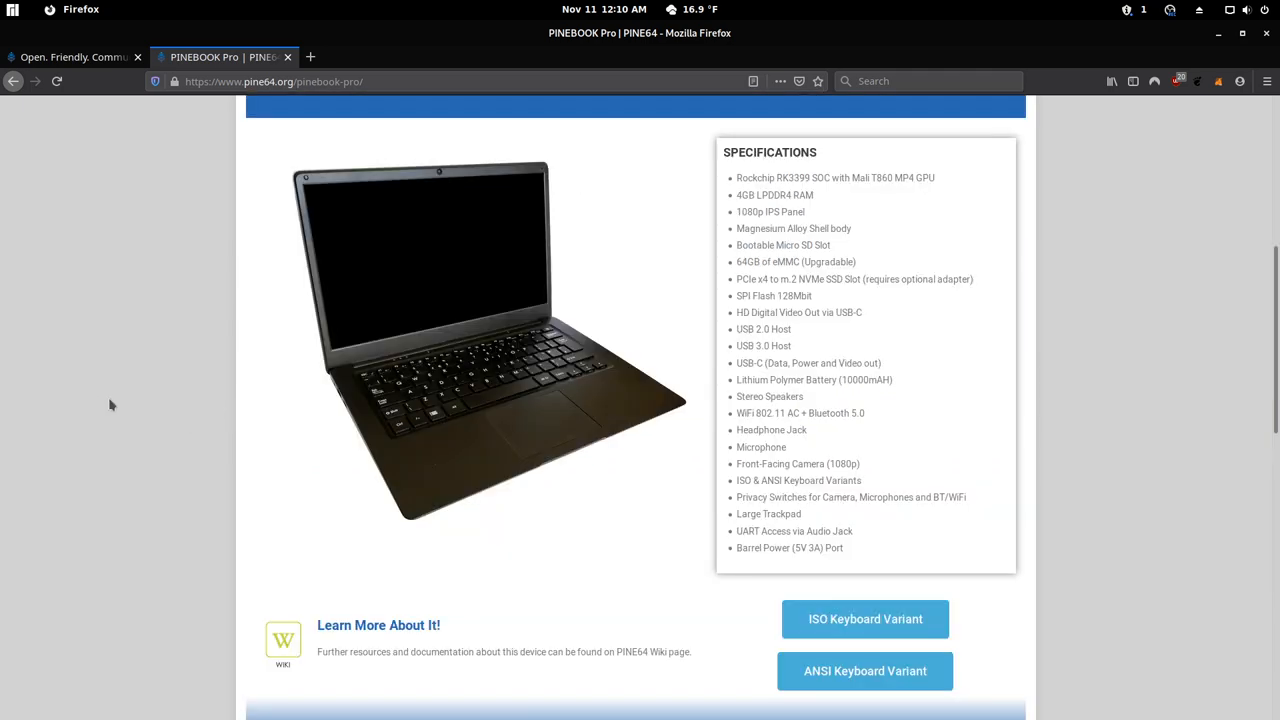
scroll("up", 3)
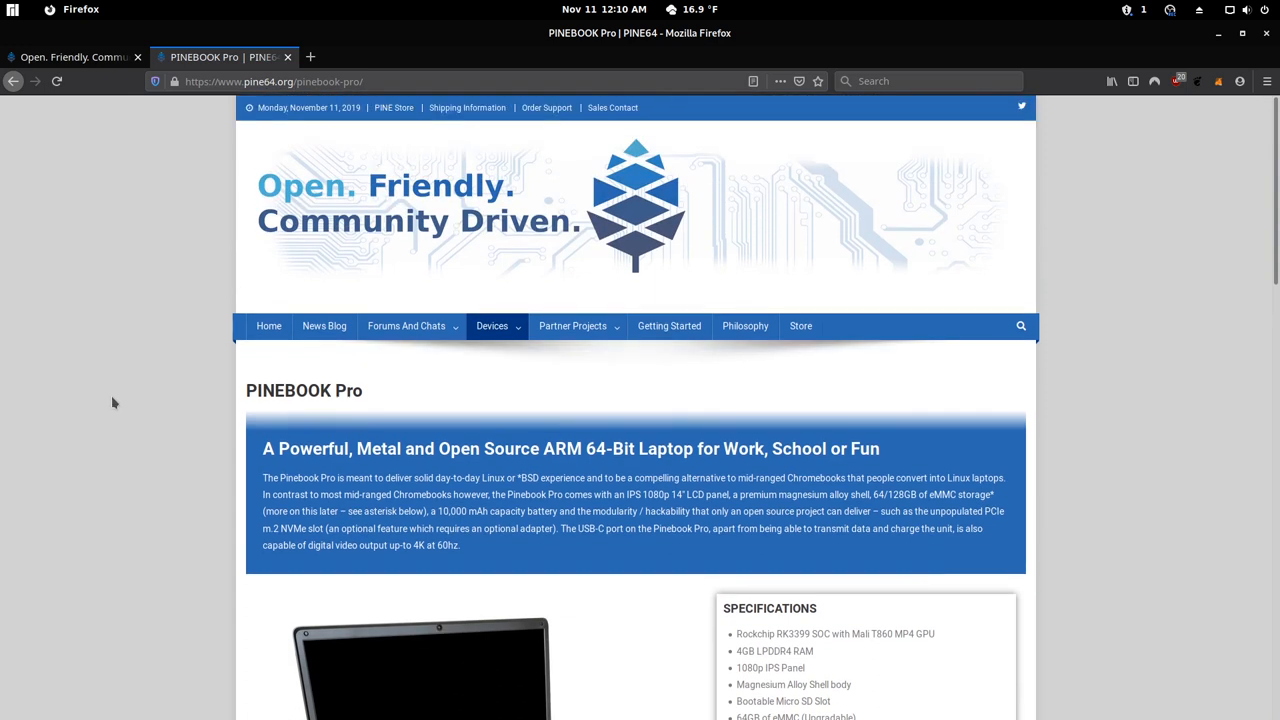